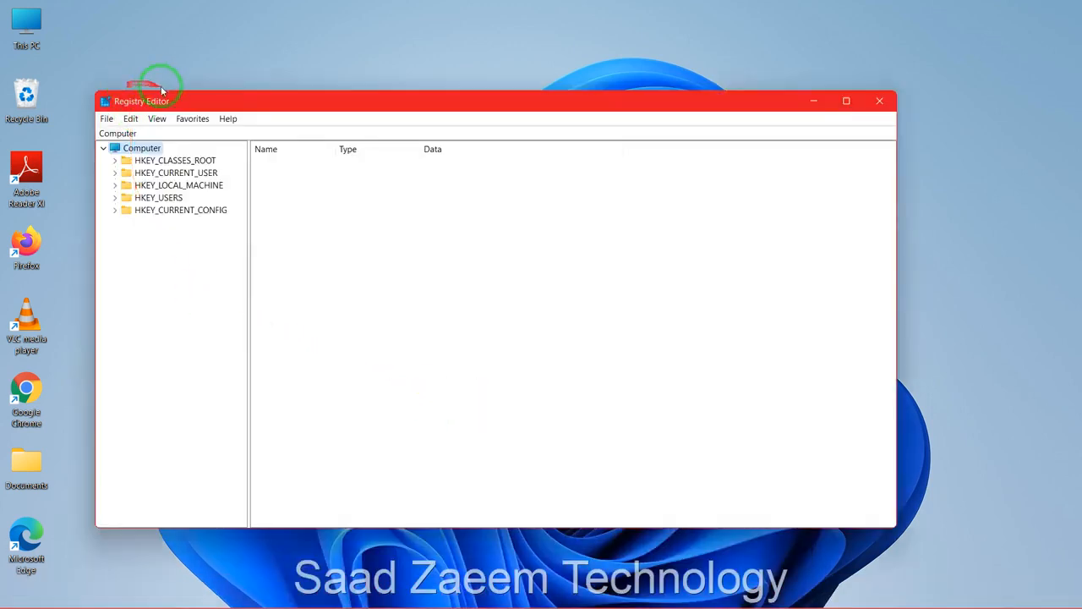
# Centre the Registry Editor window and expand the HKEY_CLASSES_ROOT hive.
pyautogui.moveTo(161, 102); pyautogui.dragTo(288, 68)
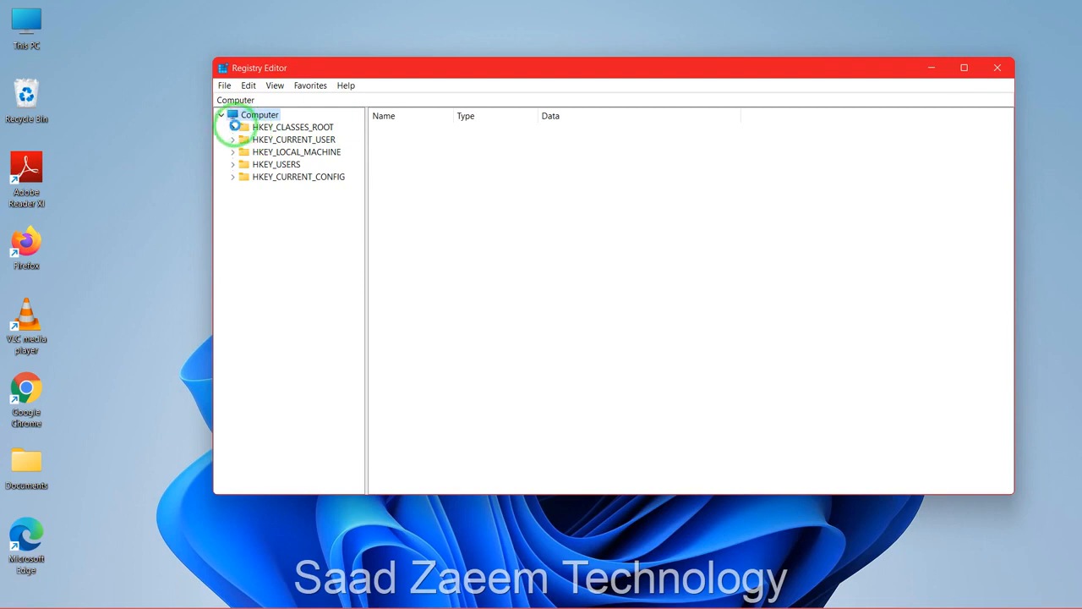
pyautogui.click(233, 127)
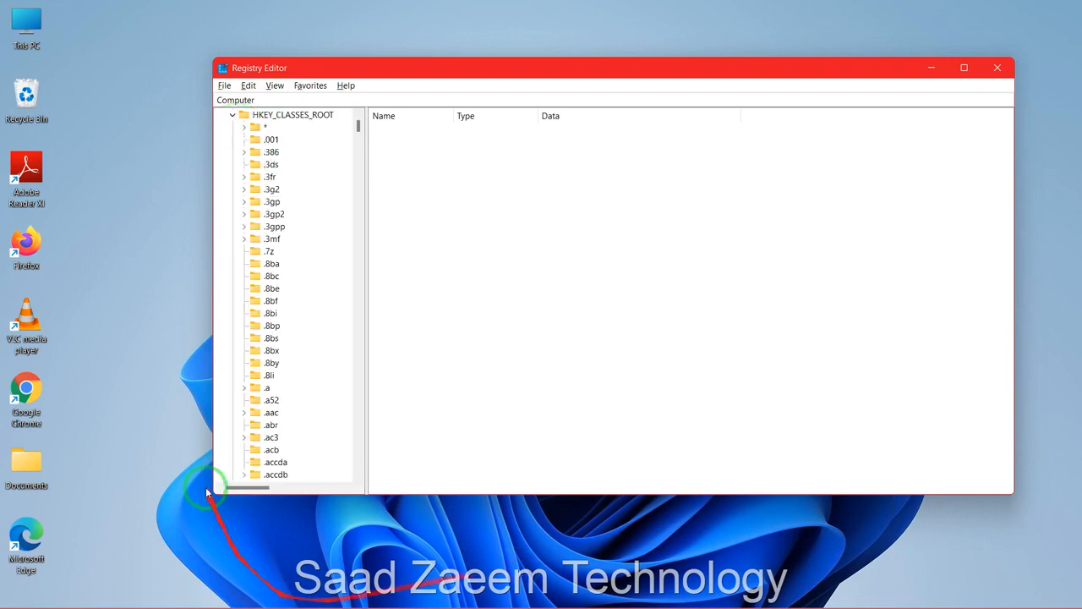
pyautogui.moveTo(358, 142)
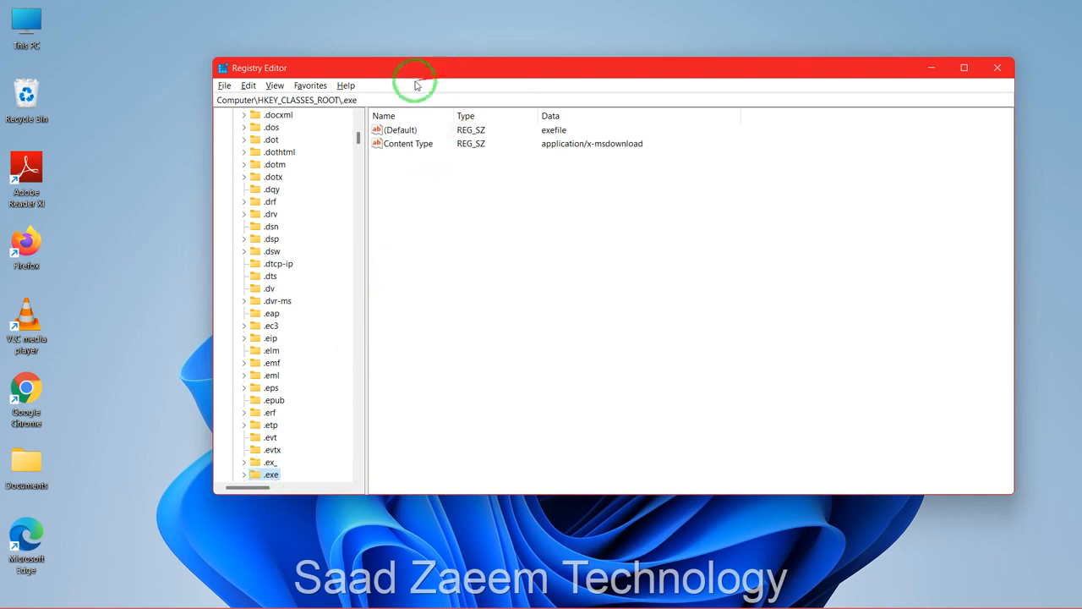
# Replace the .exe key's (Default) value data with exefile and confirm.
pyautogui.click(401, 128)
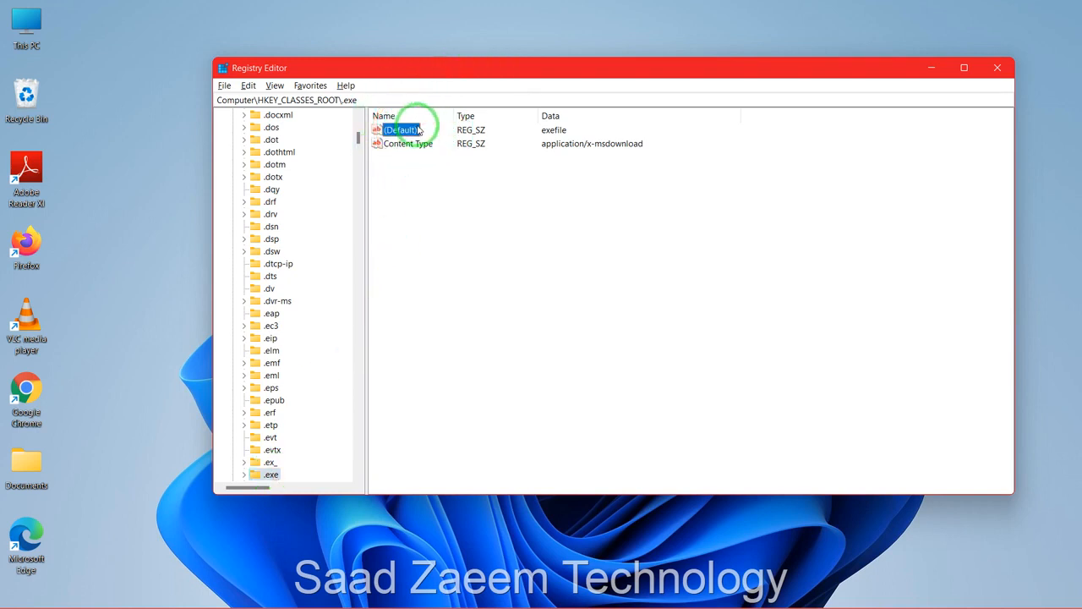
pyautogui.rightClick(402, 129)
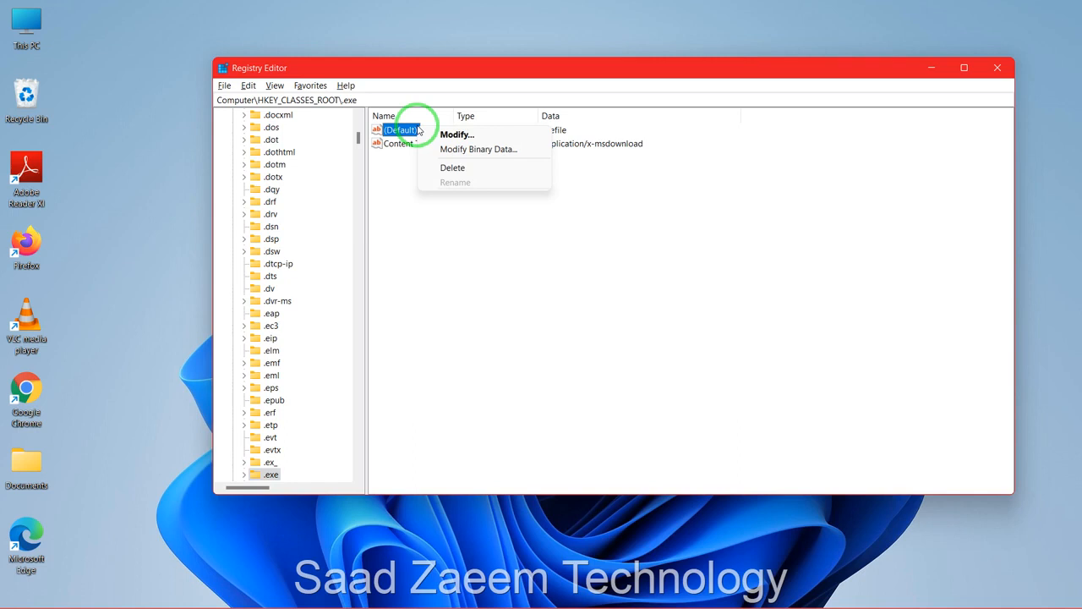
pyautogui.click(456, 135)
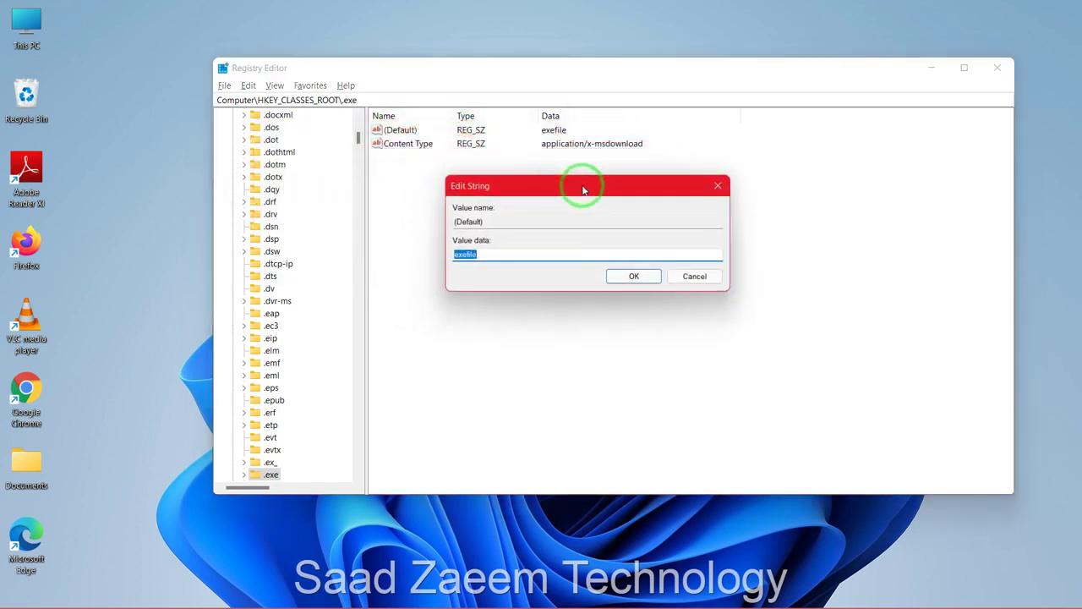
pyautogui.press('Delete')
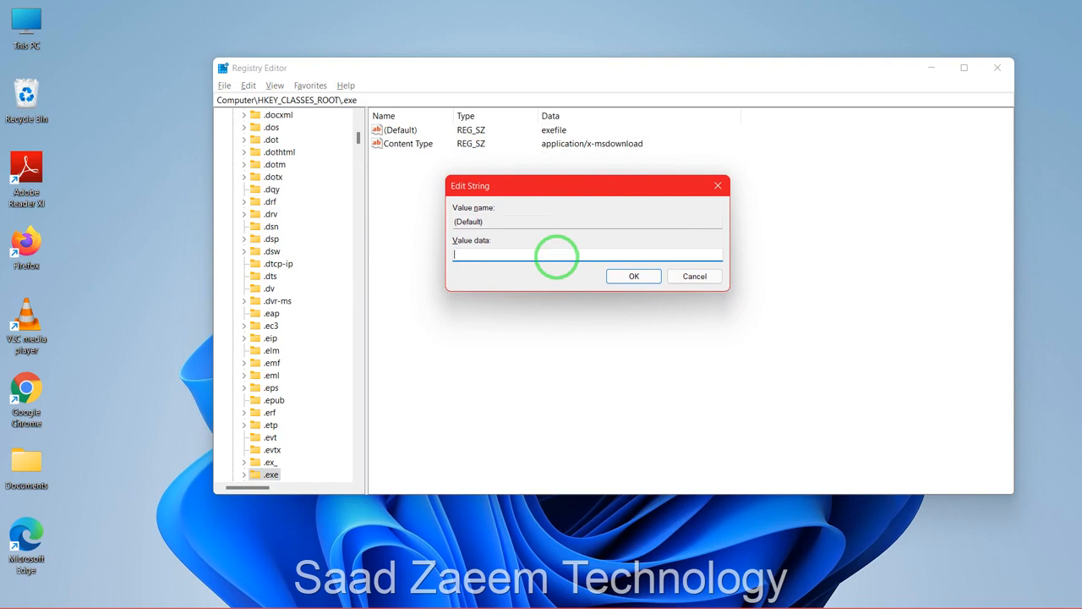
pyautogui.write('e')
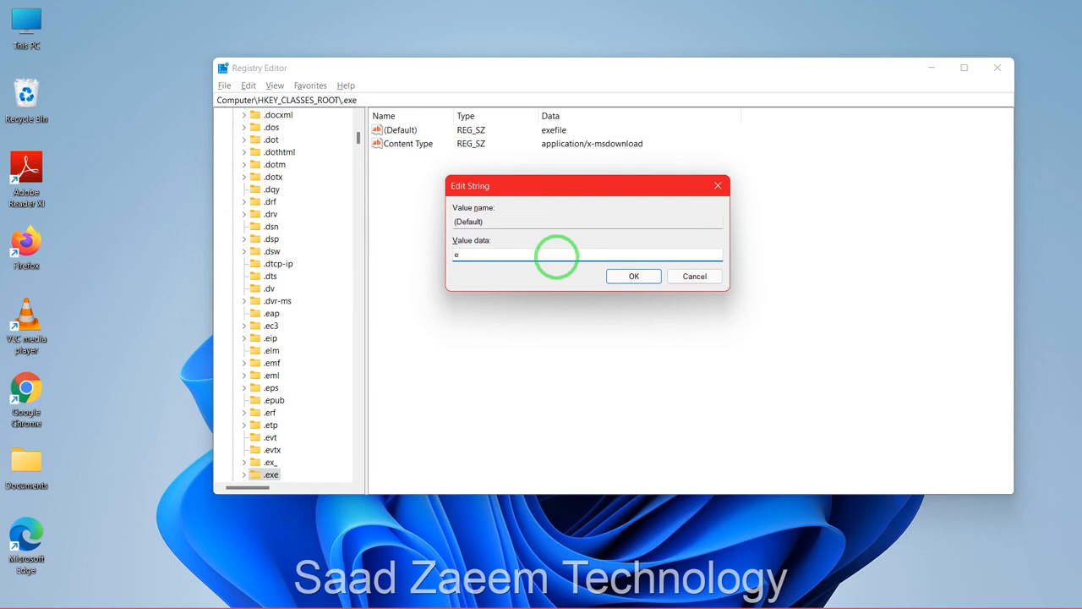
pyautogui.write('xefile')
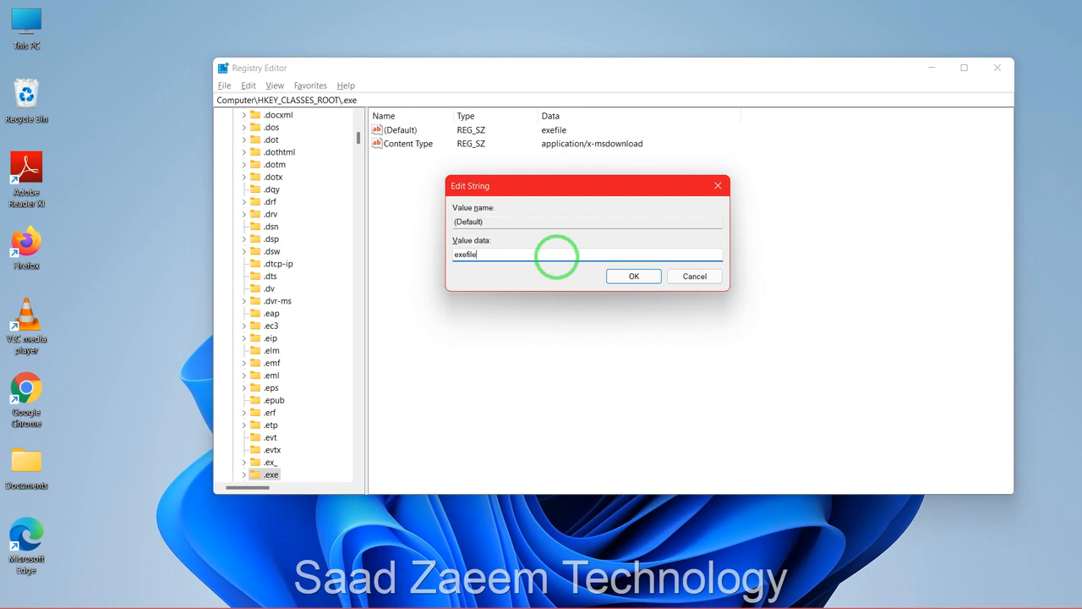
pyautogui.moveTo(524, 285)
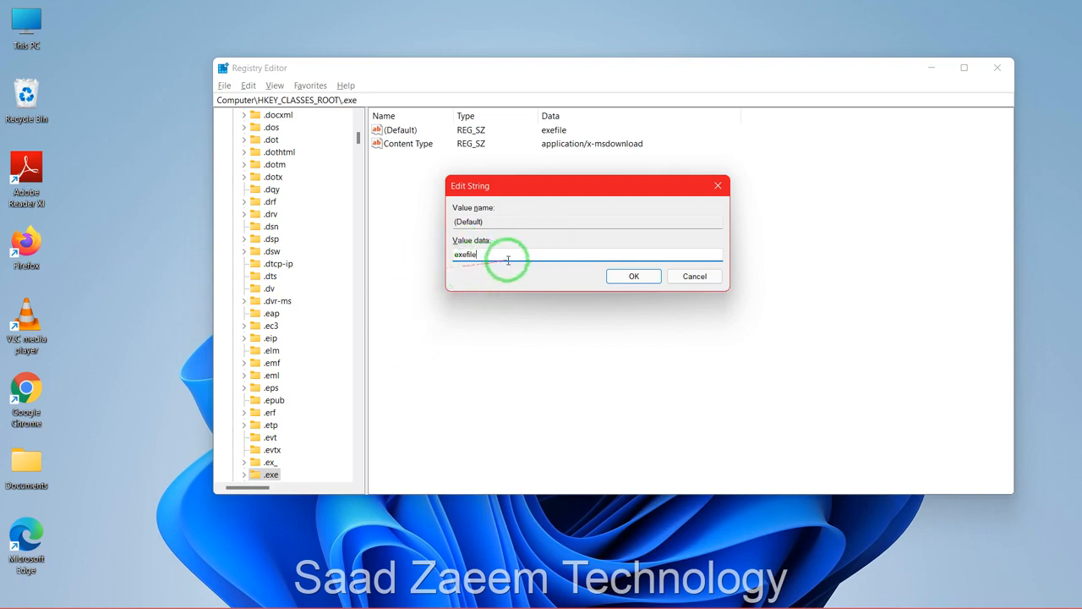
pyautogui.click(633, 276)
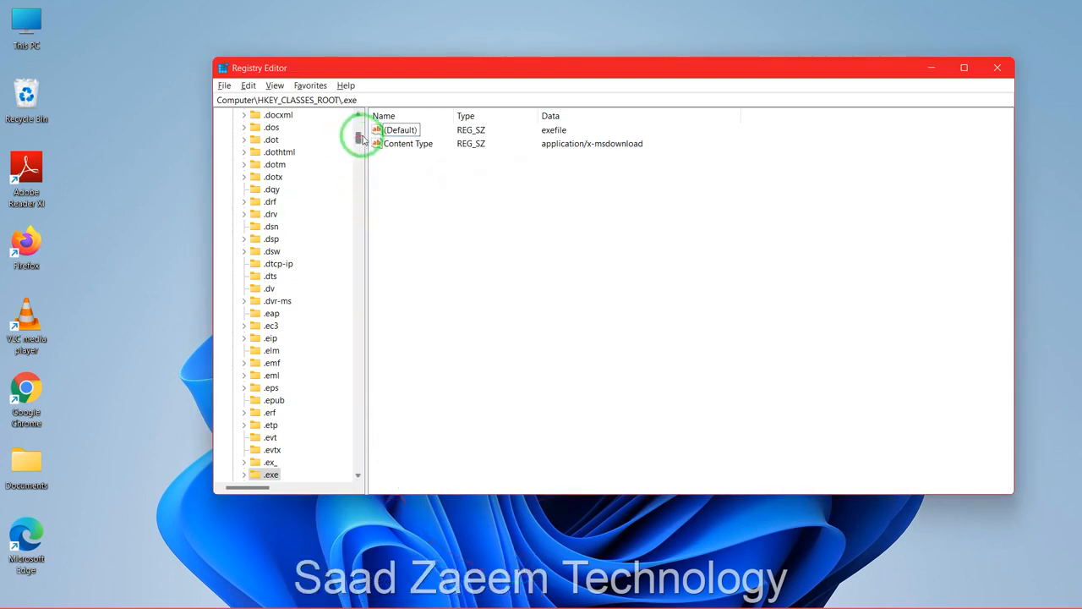
# Scroll the tree past the Excel keys and select the exefile key.
pyautogui.scroll(-3)
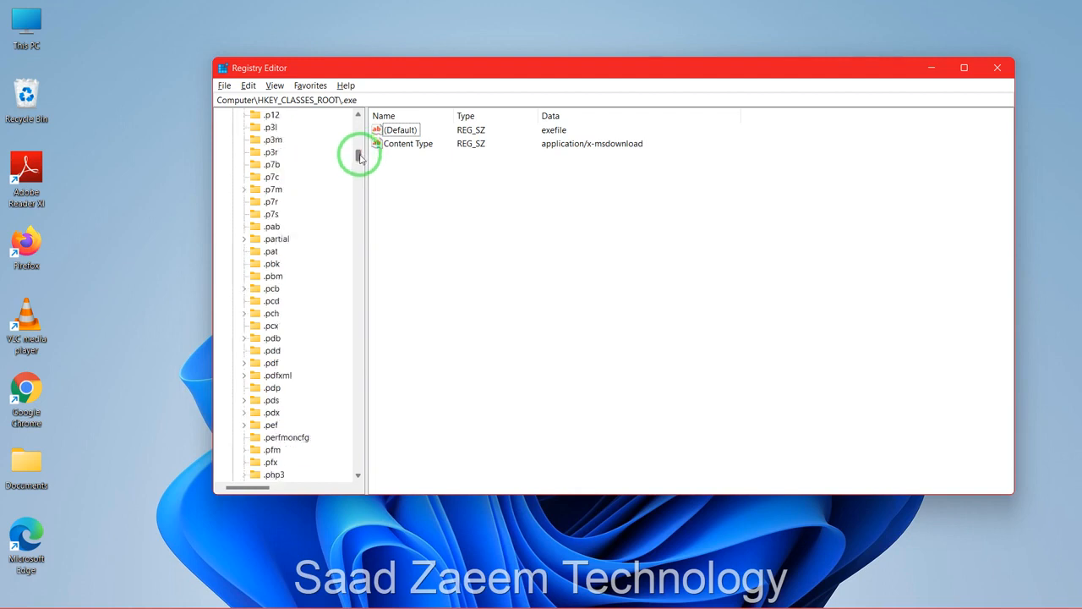
pyautogui.scroll(-3)
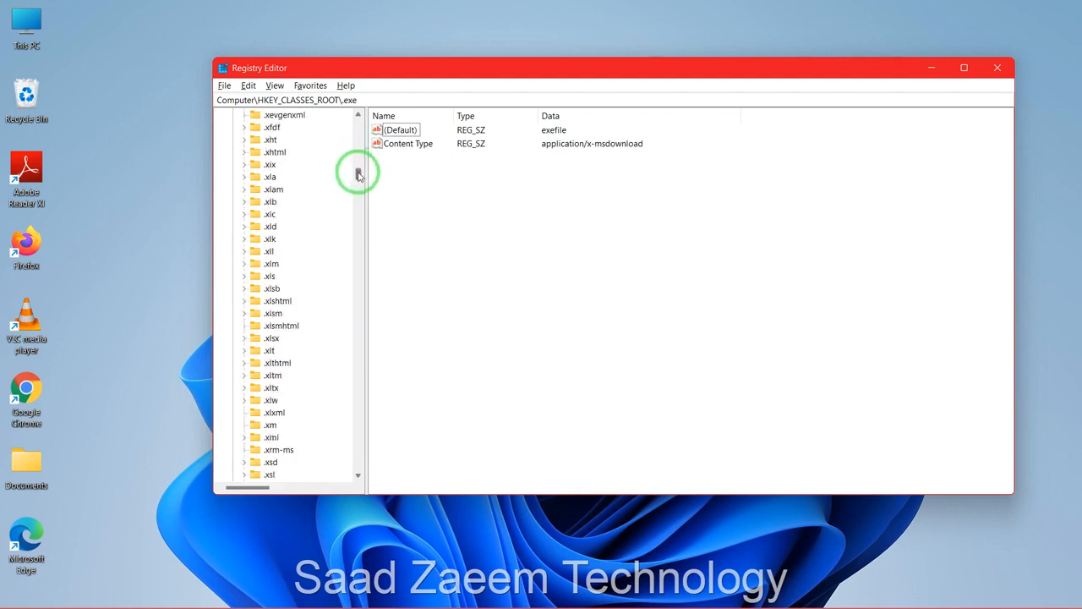
pyautogui.scroll(-3)
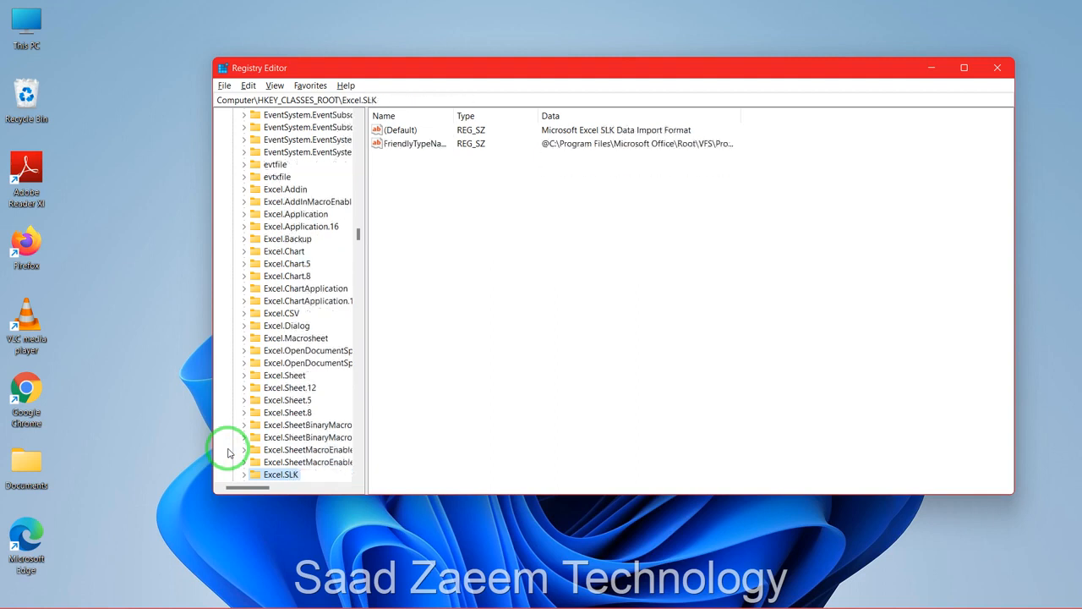
pyautogui.click(275, 450)
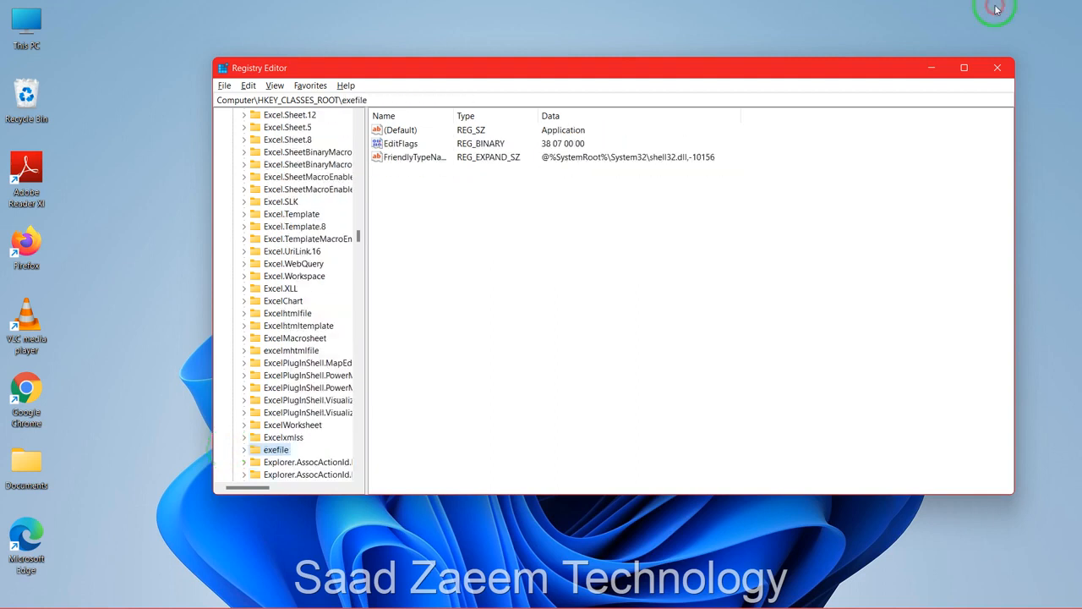
pyautogui.click(277, 450)
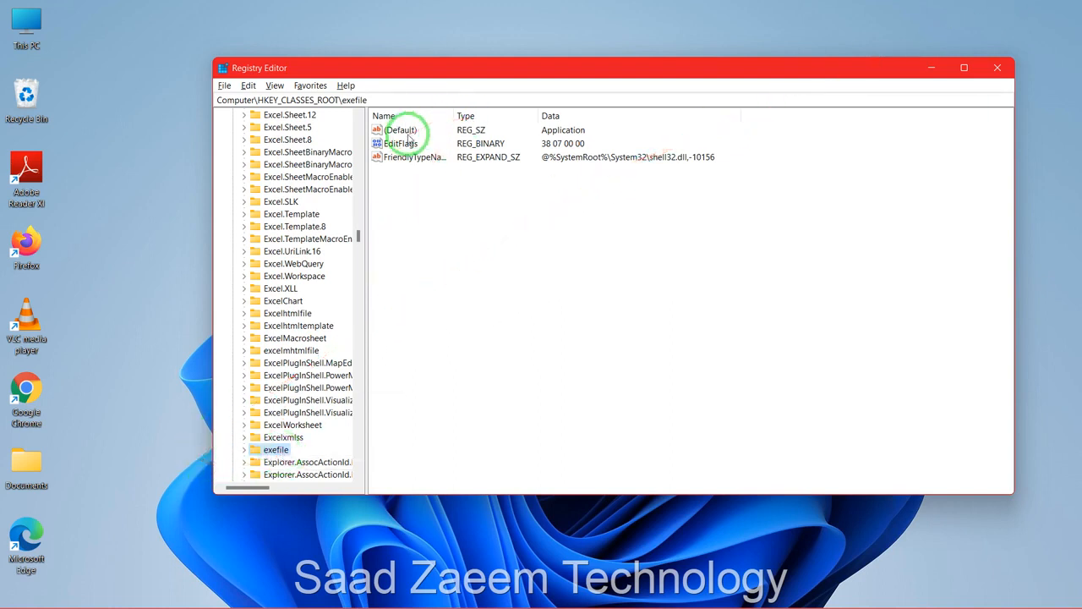
# Change exefile's (Default) value data from Application to "%1" %* and confirm.
pyautogui.click(402, 129)
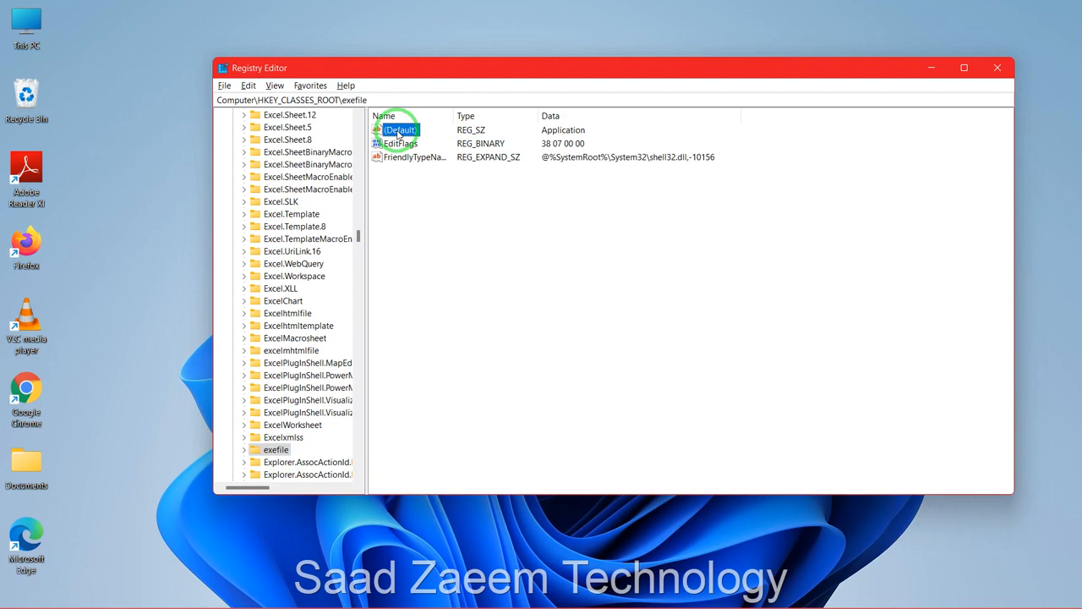
pyautogui.doubleClick(403, 129)
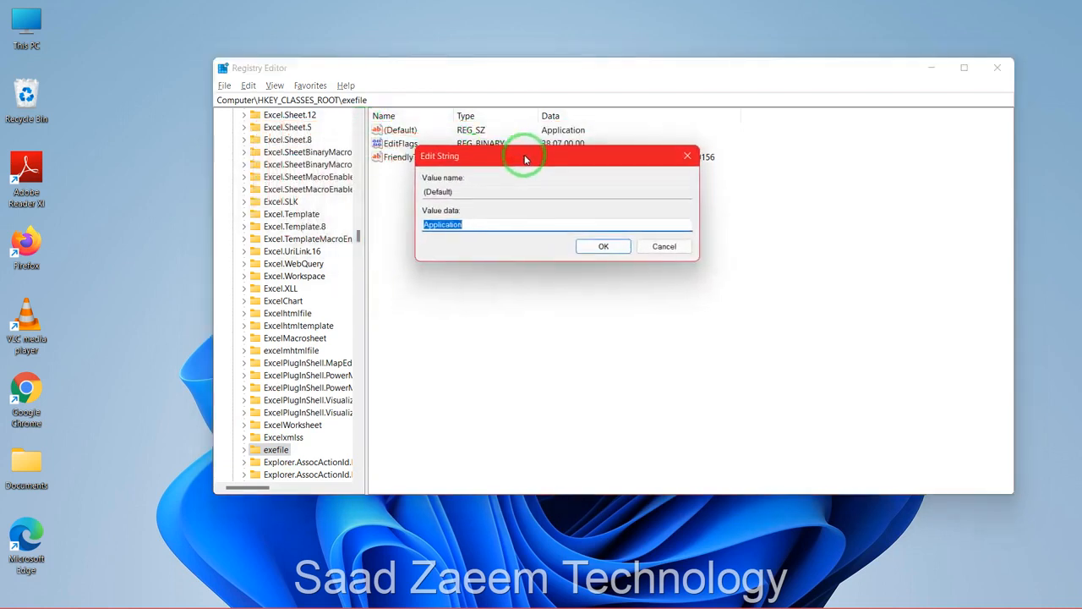
pyautogui.press('Delete')
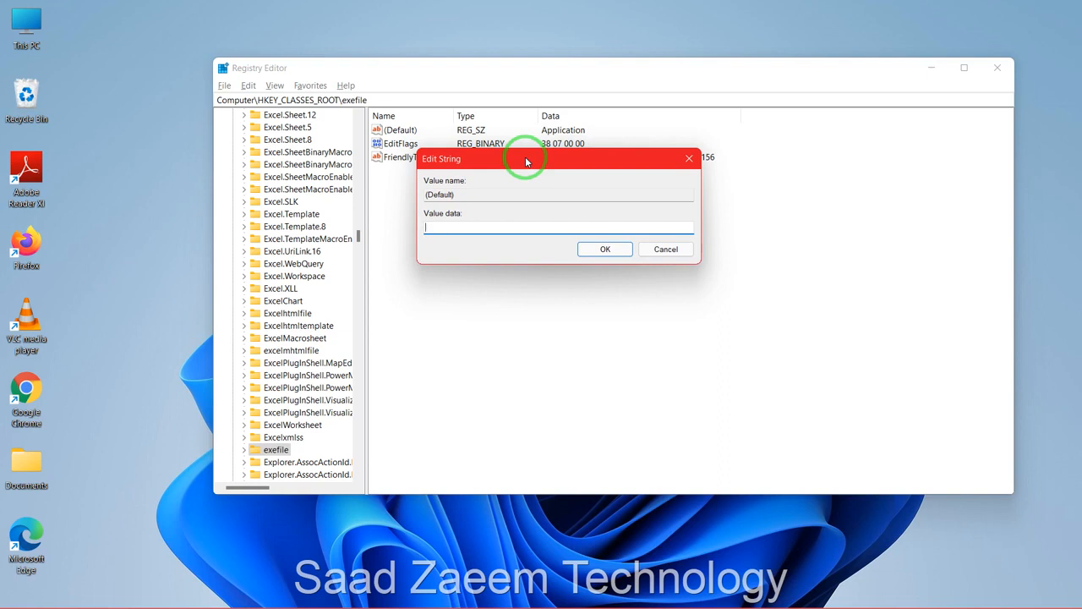
pyautogui.write('*')
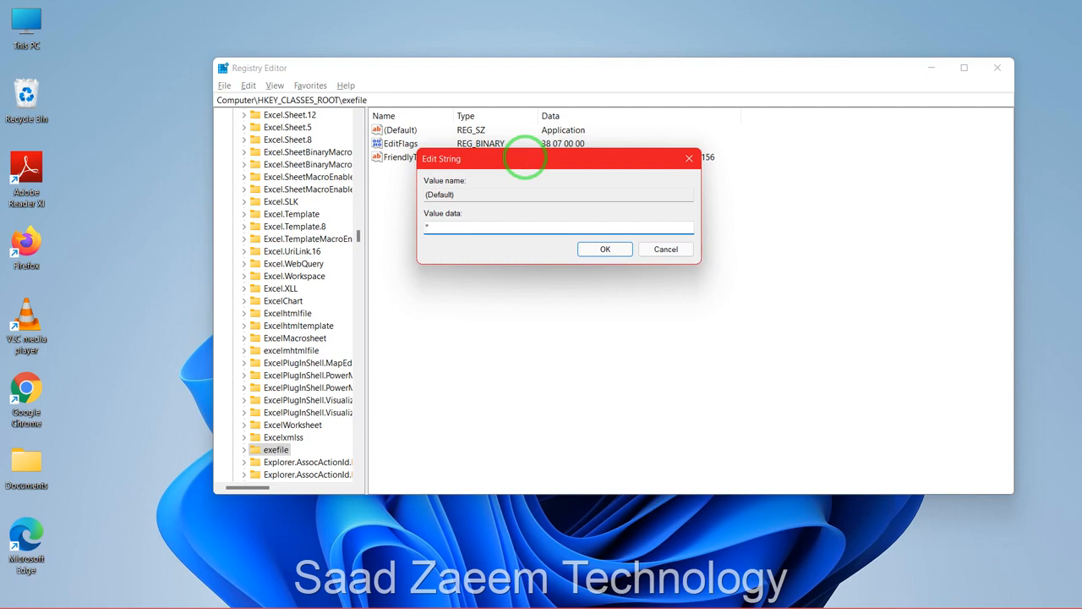
pyautogui.write('1')
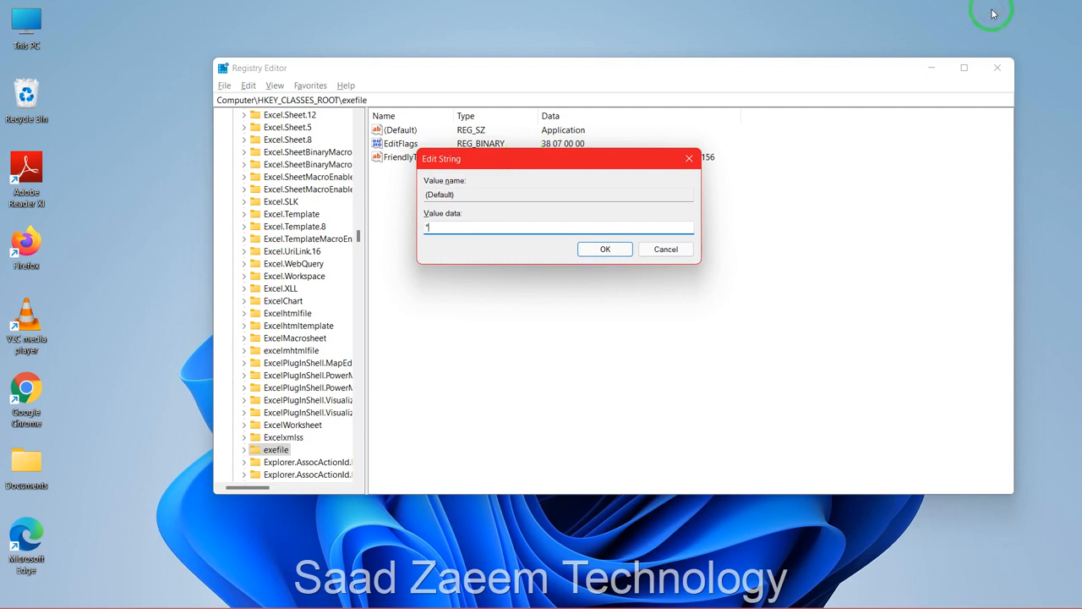
pyautogui.write('"%1"')
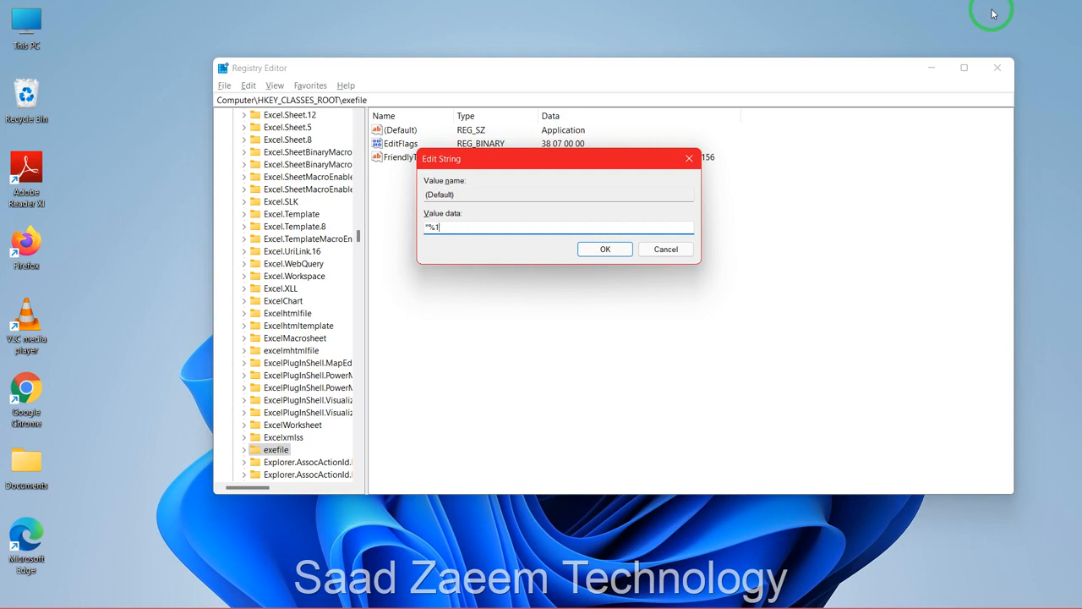
pyautogui.write('%"')
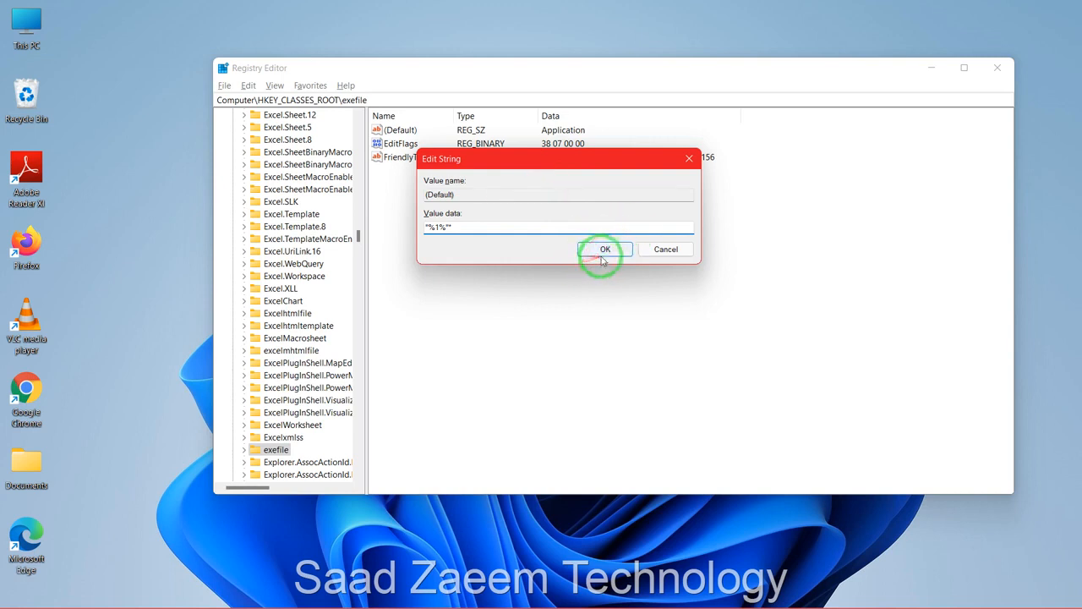
pyautogui.click(605, 248)
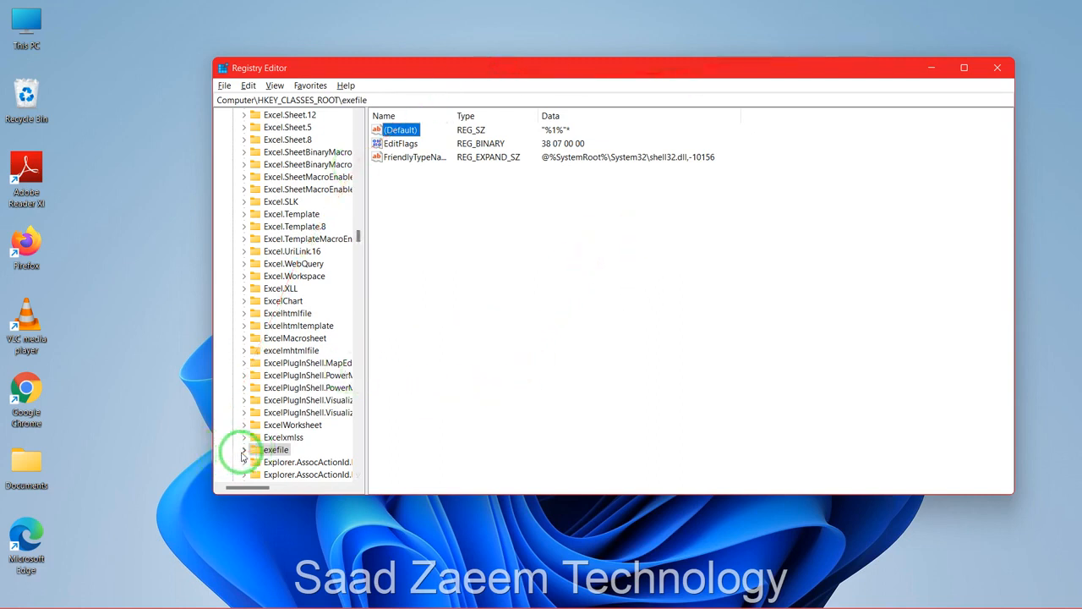
# Expand exefile to reveal DefaultIcon, shell and shellex, then reopen its (Default) value via Modify.
pyautogui.click(243, 450)
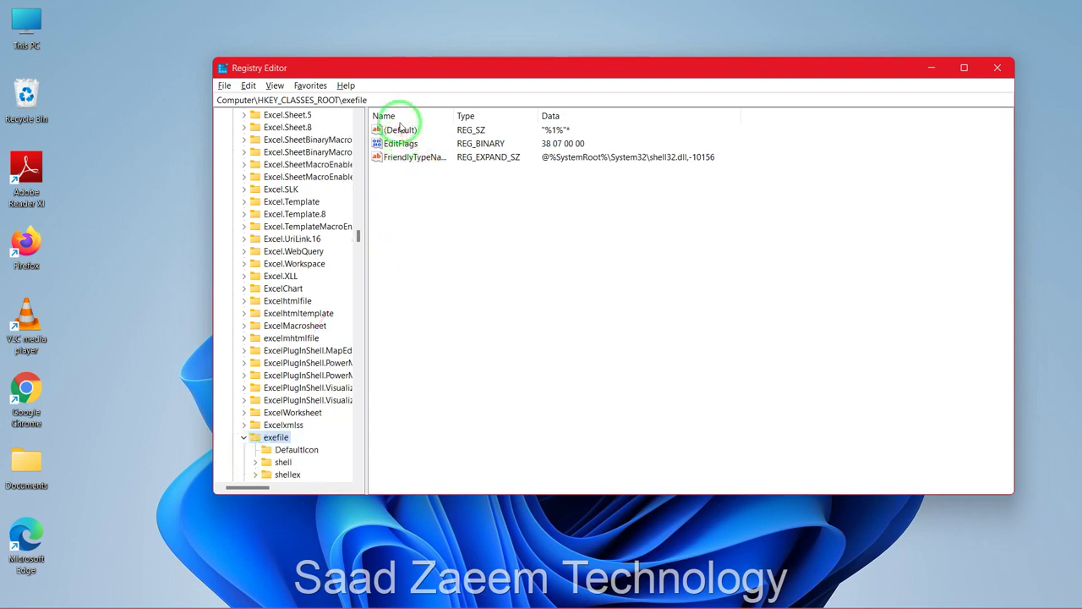
pyautogui.rightClick(397, 129)
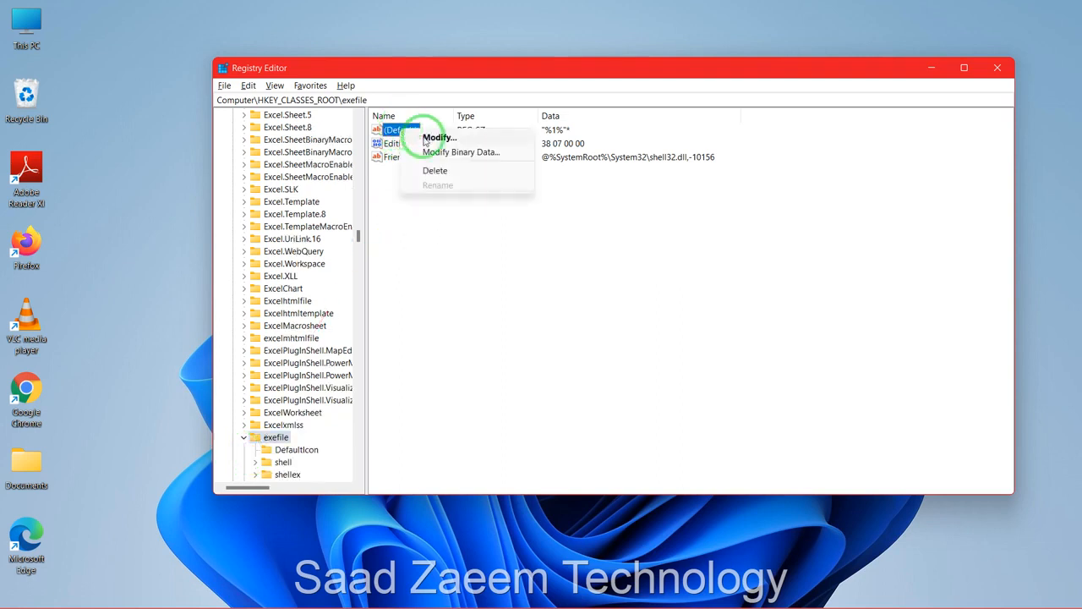
pyautogui.click(437, 137)
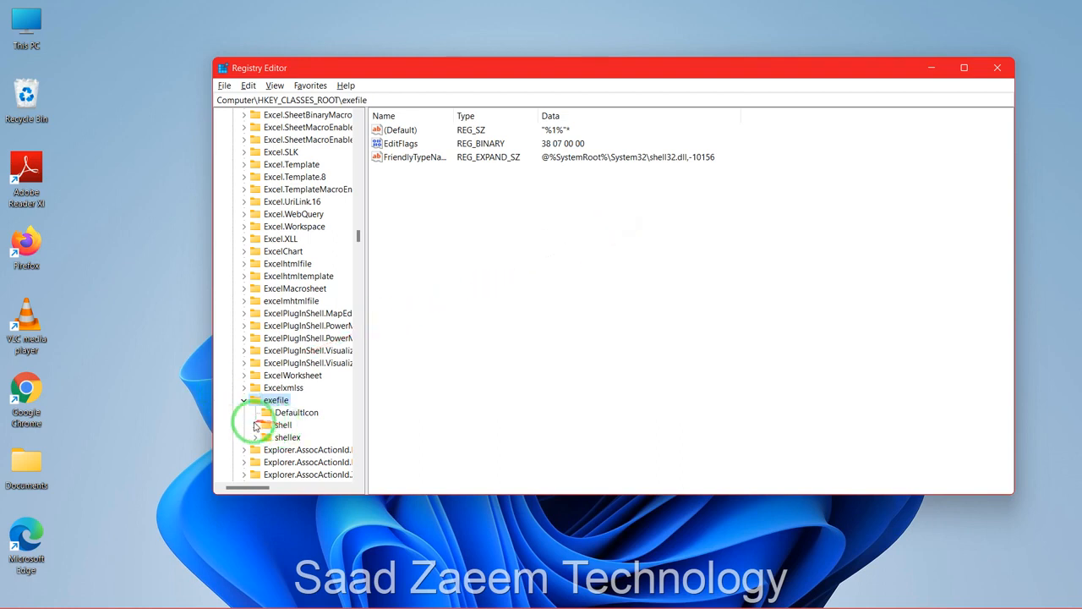
# Set the exefile\shell\open key's (Default) value data to "%1" %* and confirm.
pyautogui.click(255, 424)
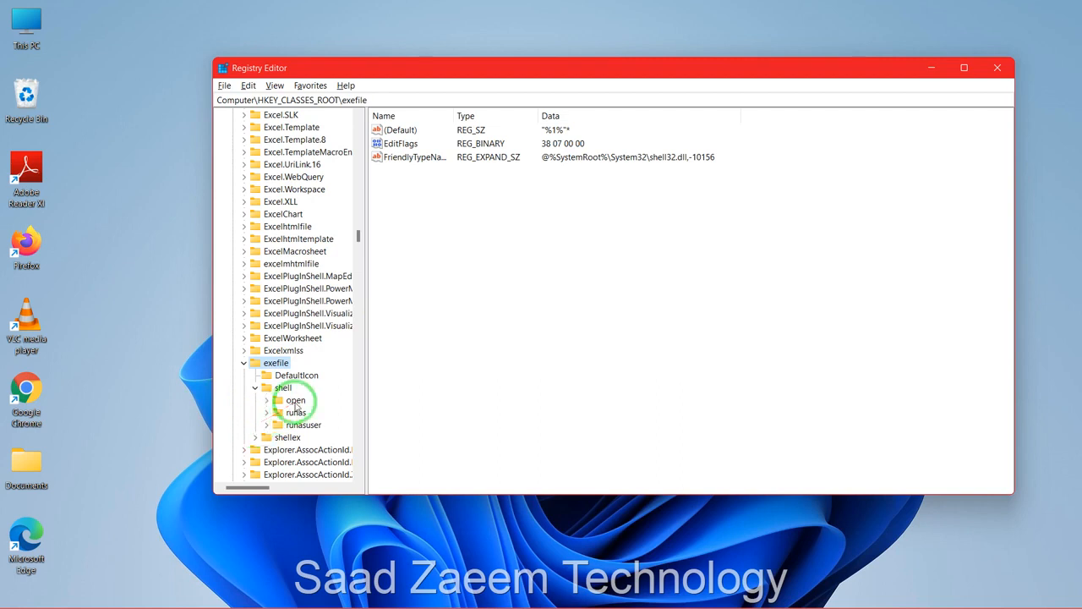
pyautogui.click(294, 399)
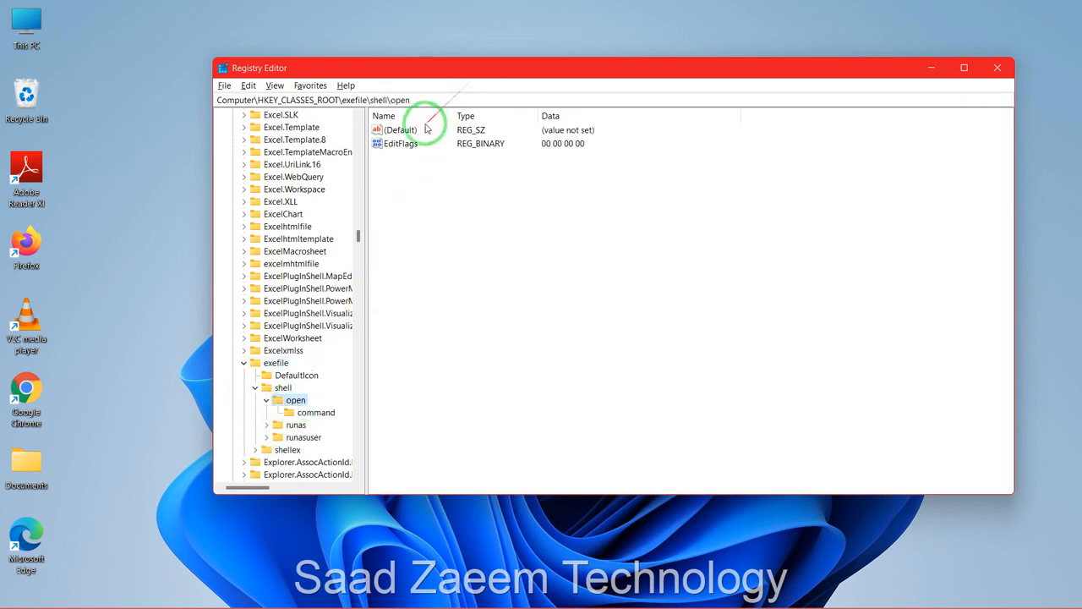
pyautogui.click(399, 128)
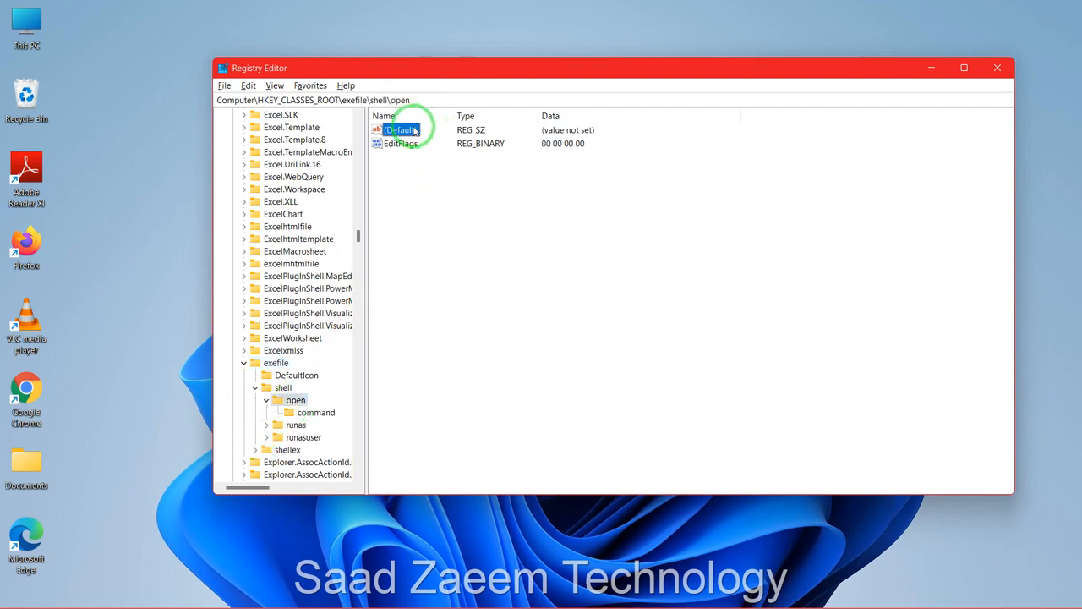
pyautogui.doubleClick(399, 129)
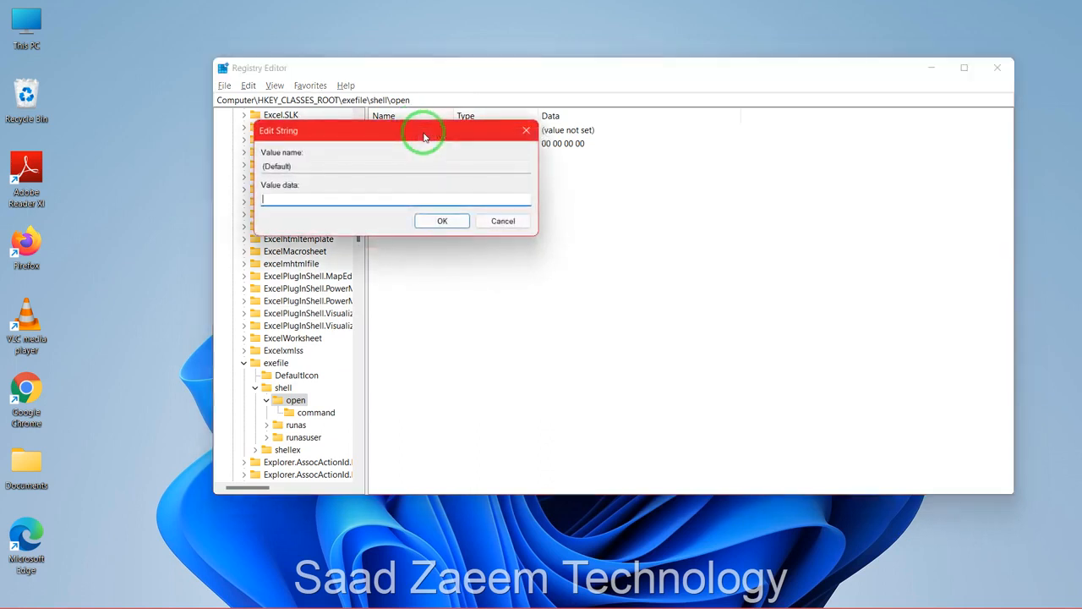
pyautogui.write('"%1" %*')
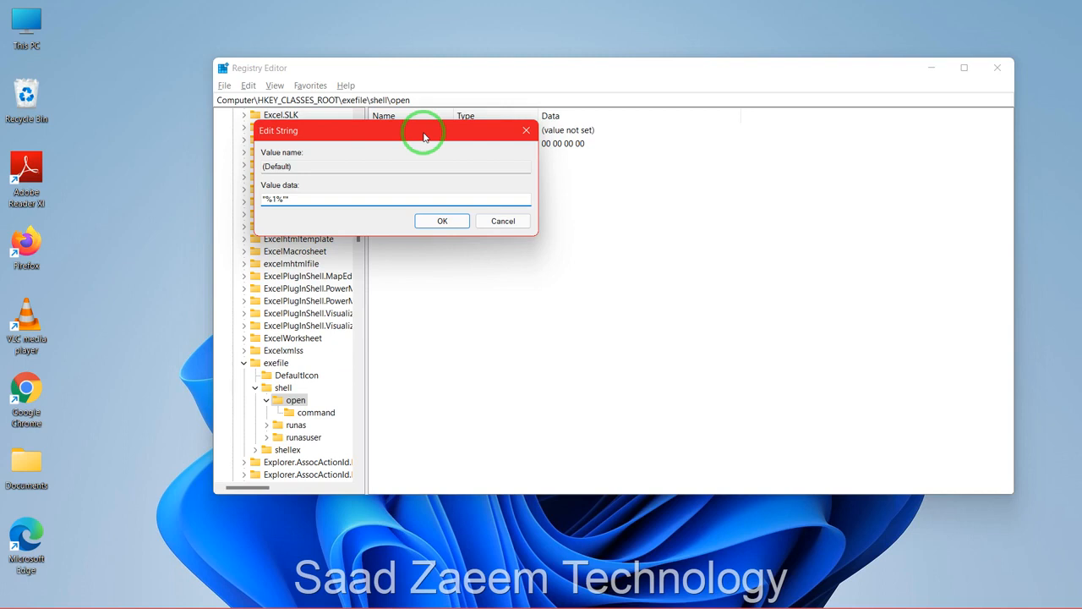
pyautogui.click(441, 220)
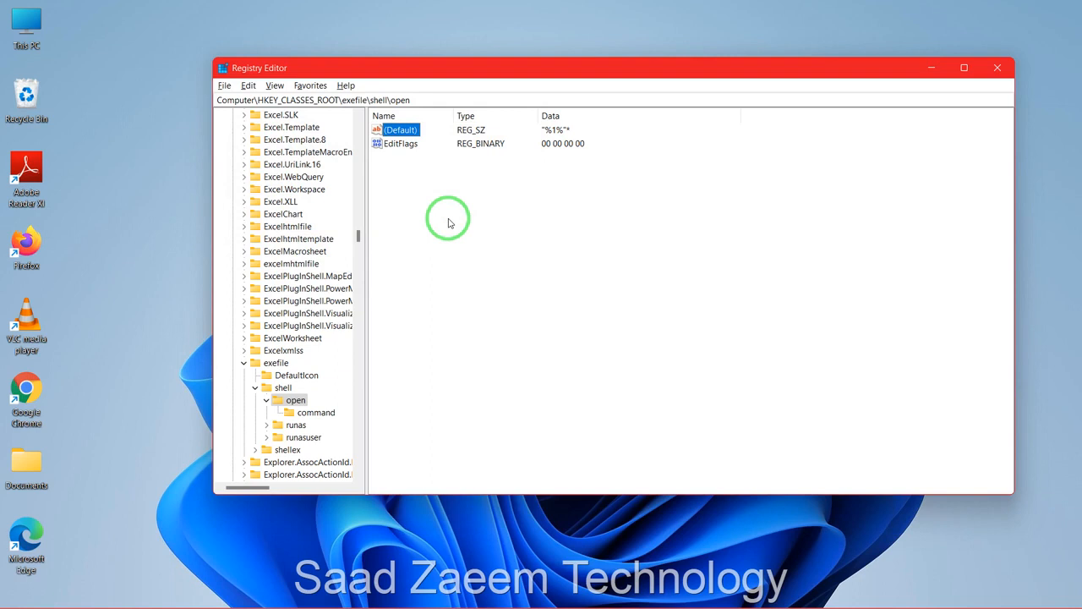
pyautogui.moveTo(998, 10)
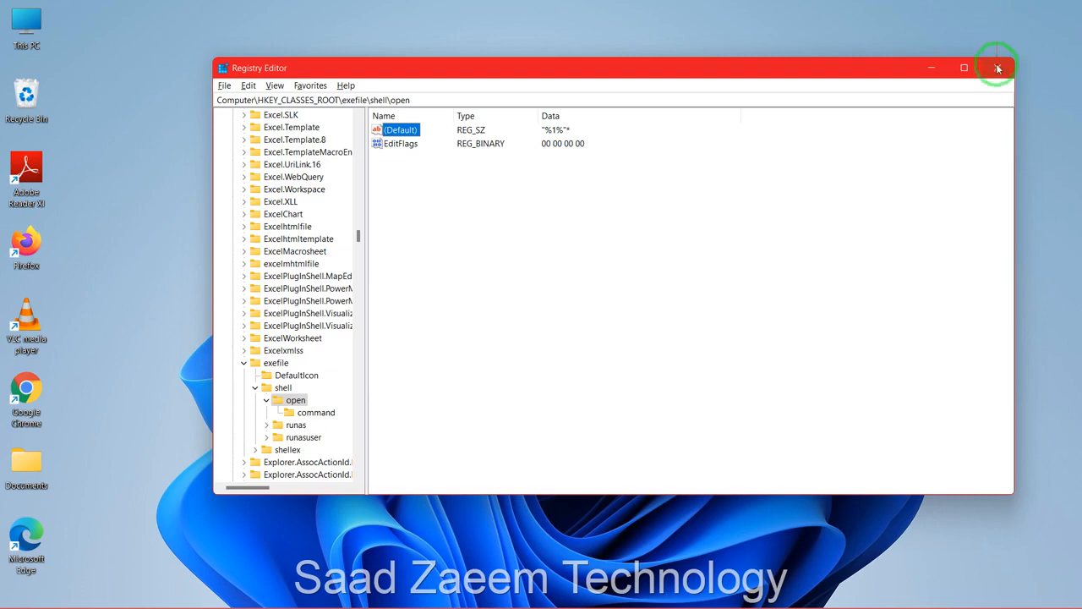
# Close Registry Editor.
pyautogui.click(998, 68)
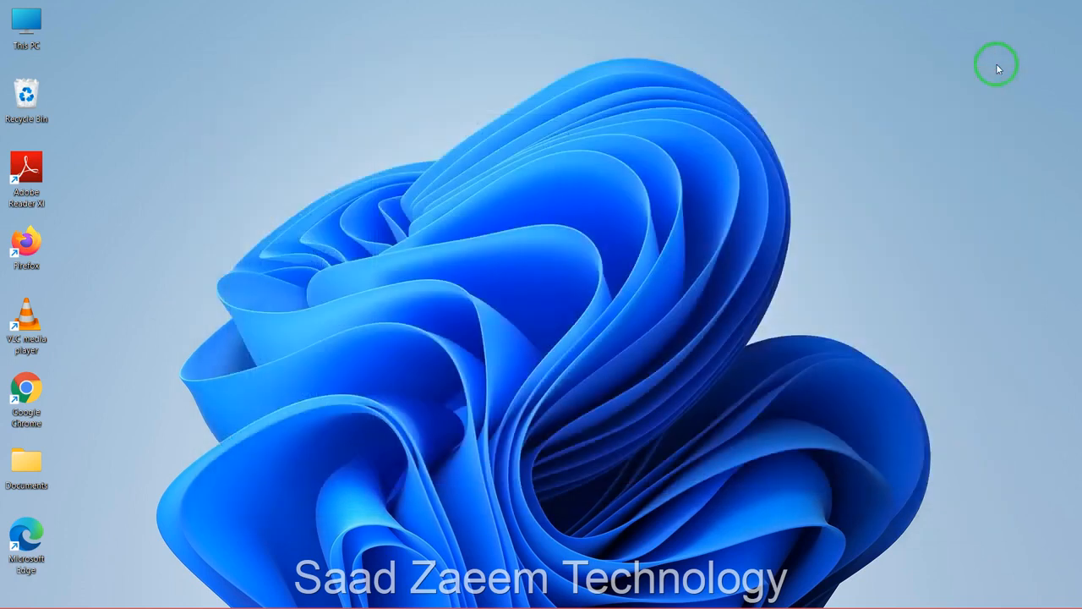